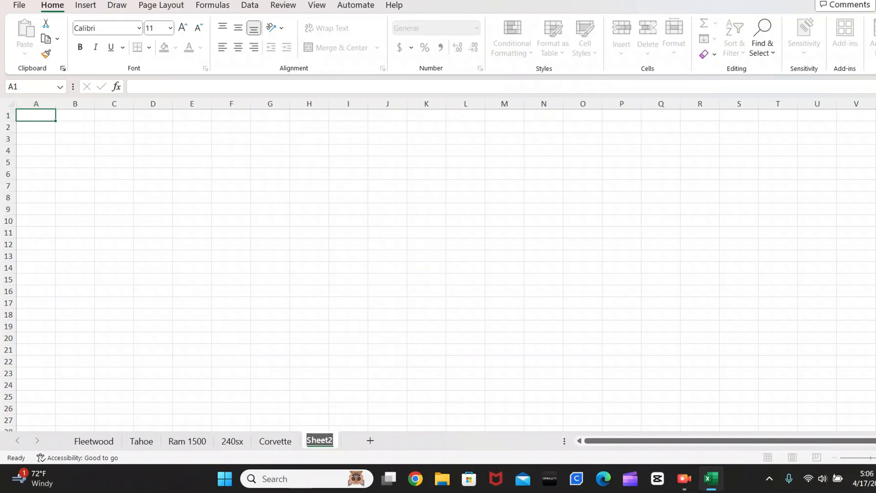
Name the sheet New Car and centre the title Your Vehicle Information Here across A1:J1.
type("New Car")
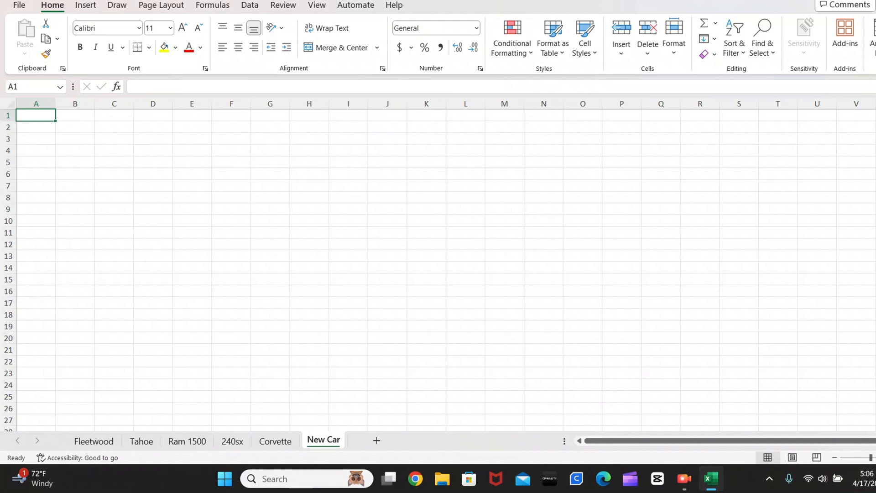
left_click_drag(35, 115, 388, 115)
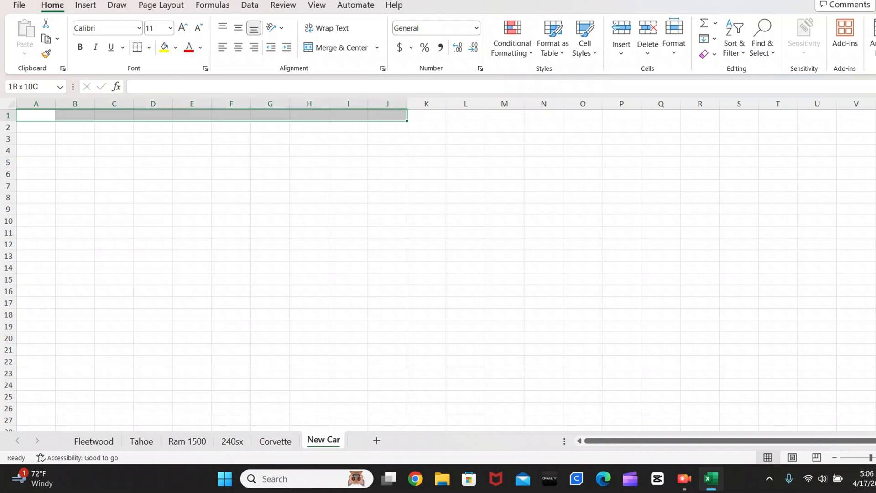
mouse_move(337, 47)
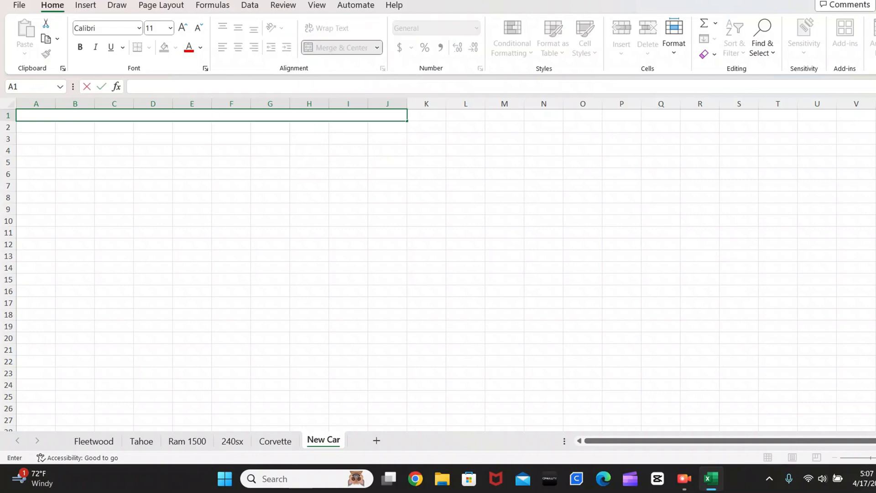
type("Your Vehicle")
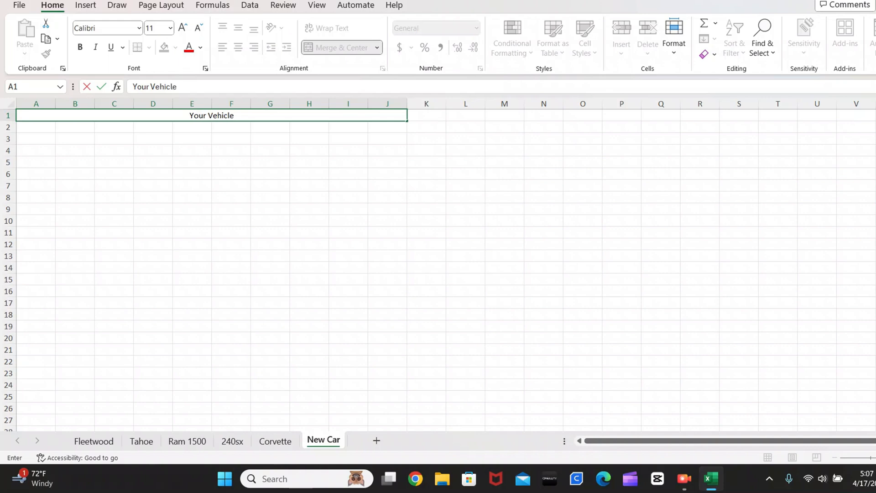
type("Information He")
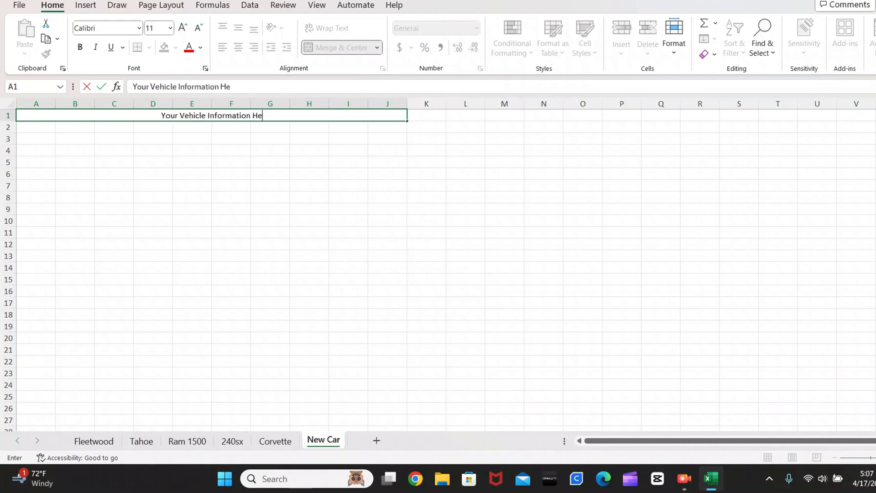
key("enter")
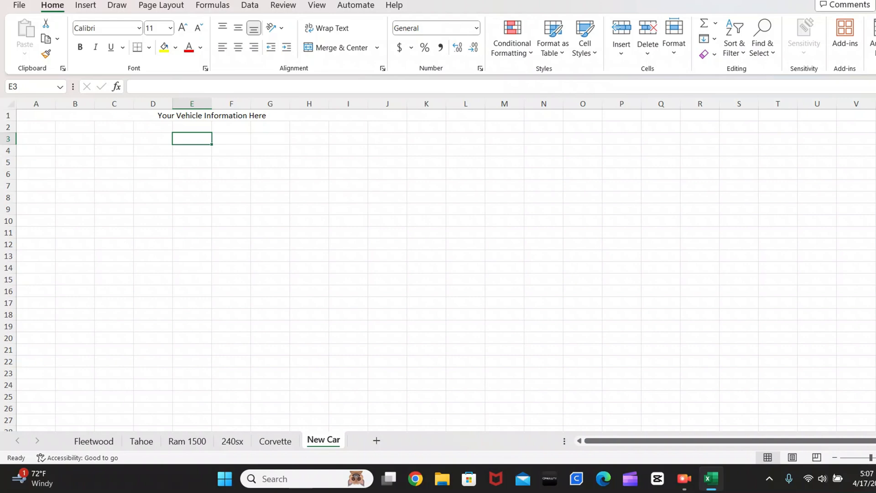
Enter the headings #, Service, Date, Cost and Supplier + Part Number in A2:E2.
type("#")
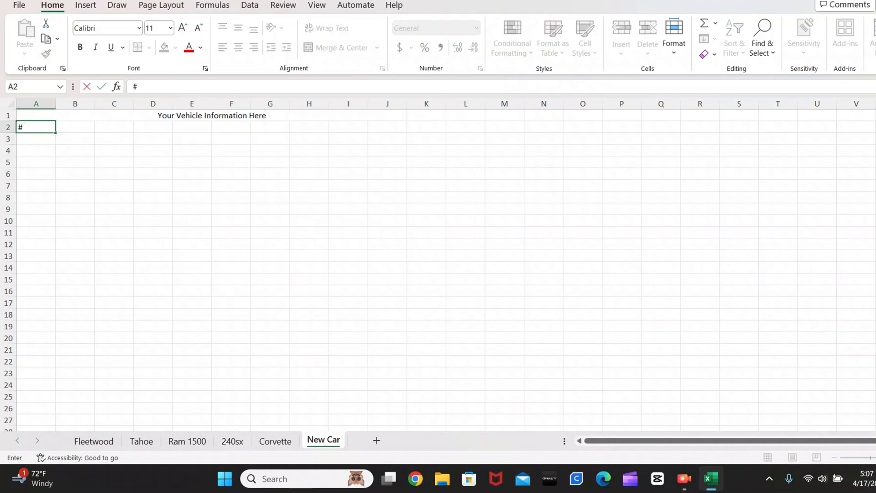
left_click(74, 127)
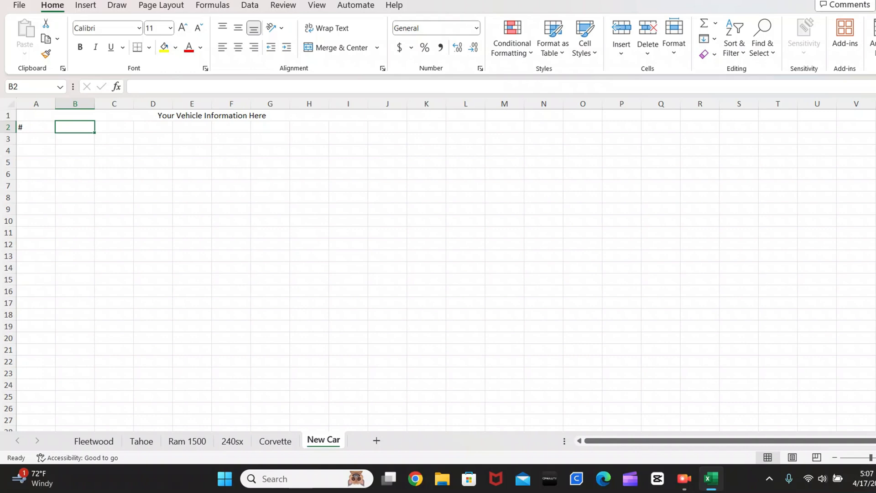
type("Servic")
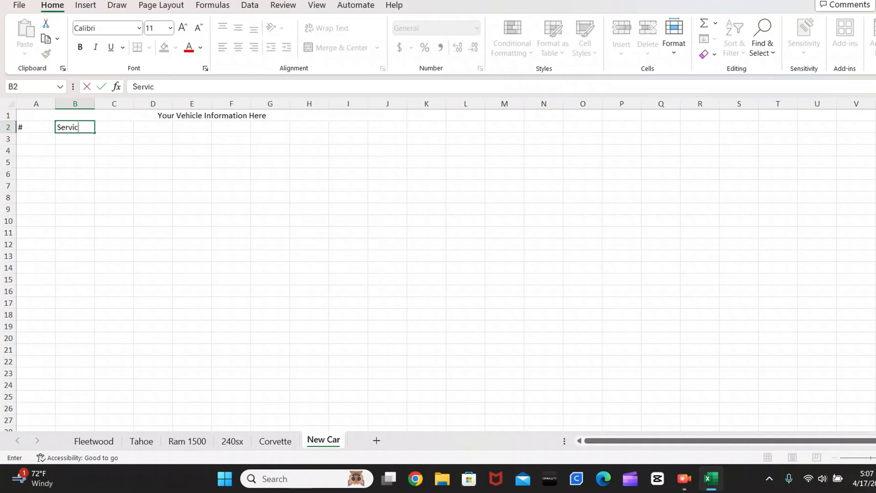
type("D")
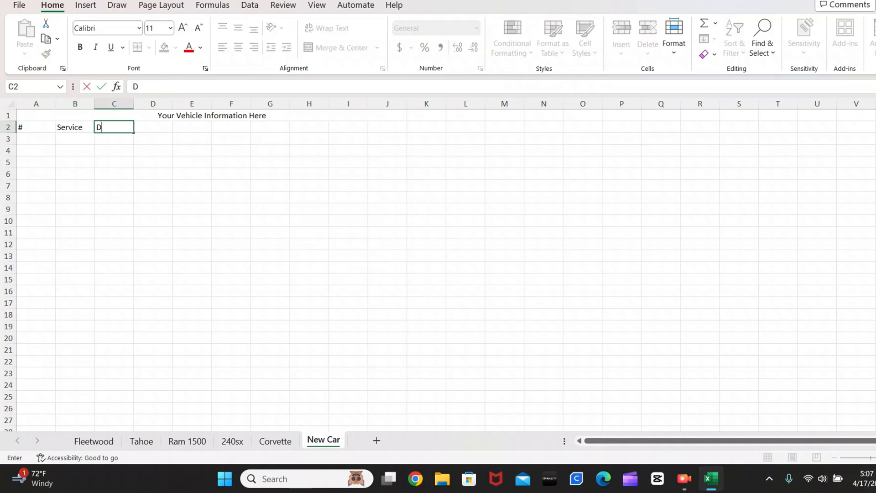
type("ate")
left_click(153, 127)
type("C")
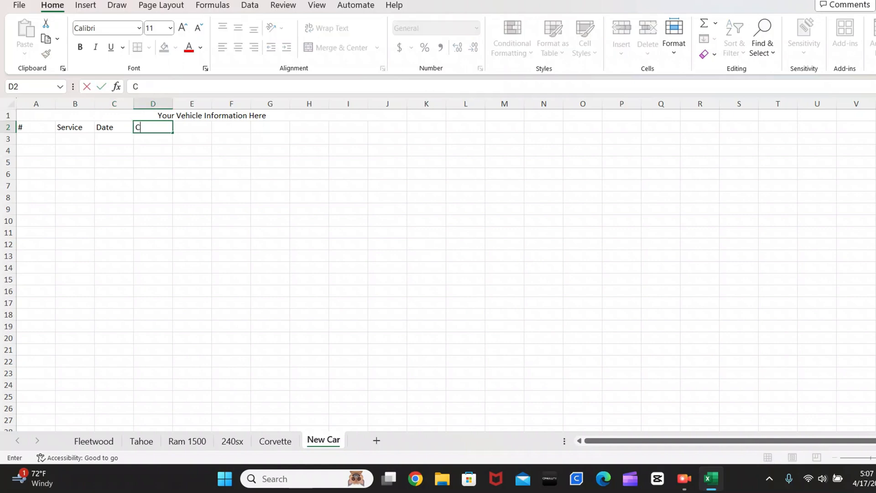
type("ost")
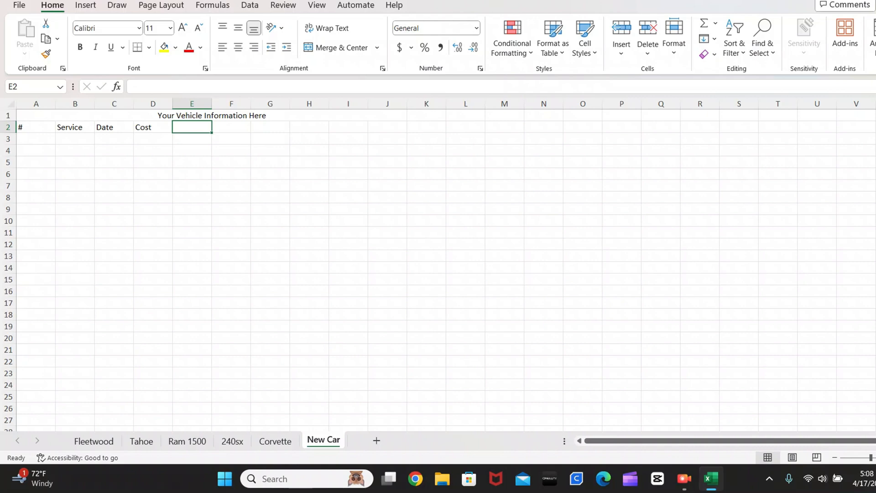
type("Supplier + Part")
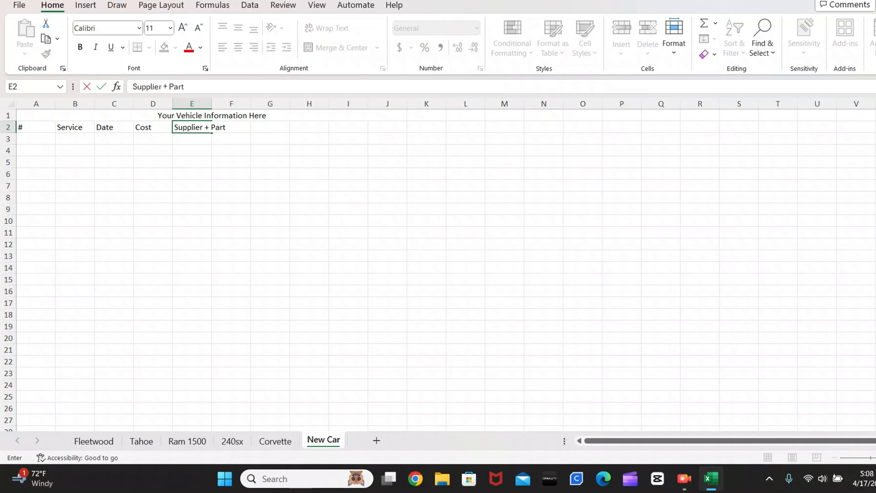
type("Number")
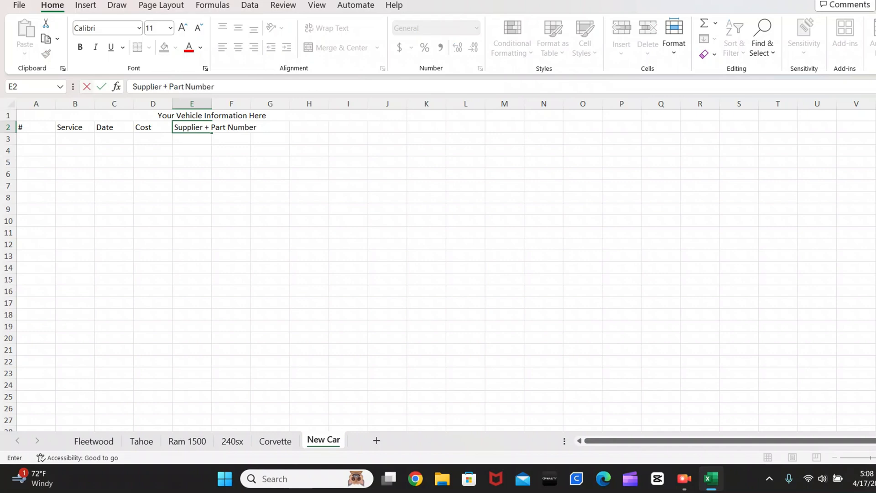
Enter the headings Next Service Date, Notes, Installer, Warranty and Mileage in F2:J2.
left_click(230, 162)
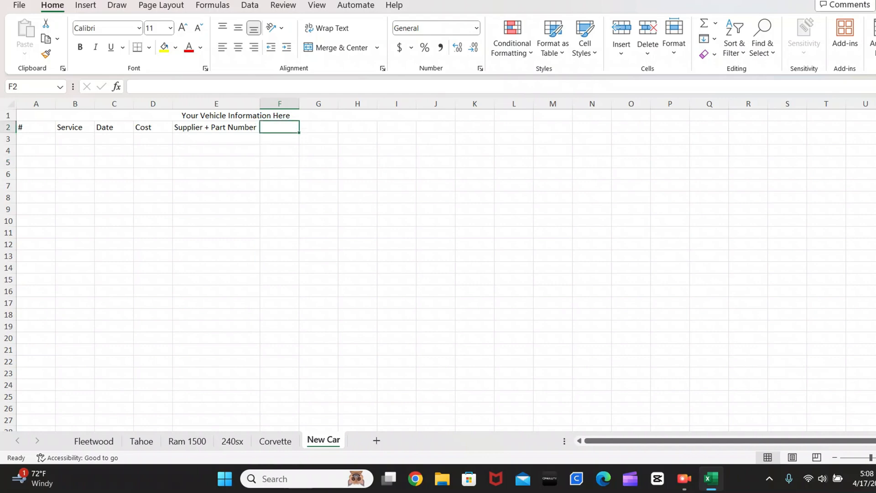
type("Next Service Date")
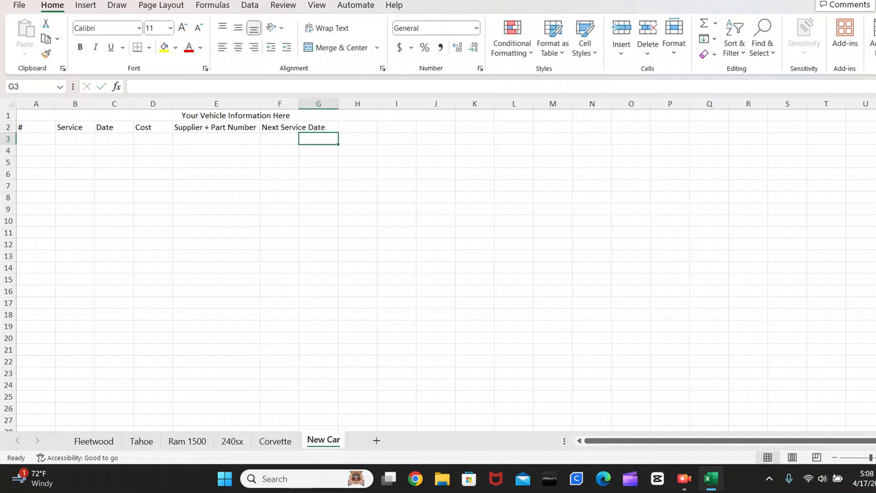
type("Notes")
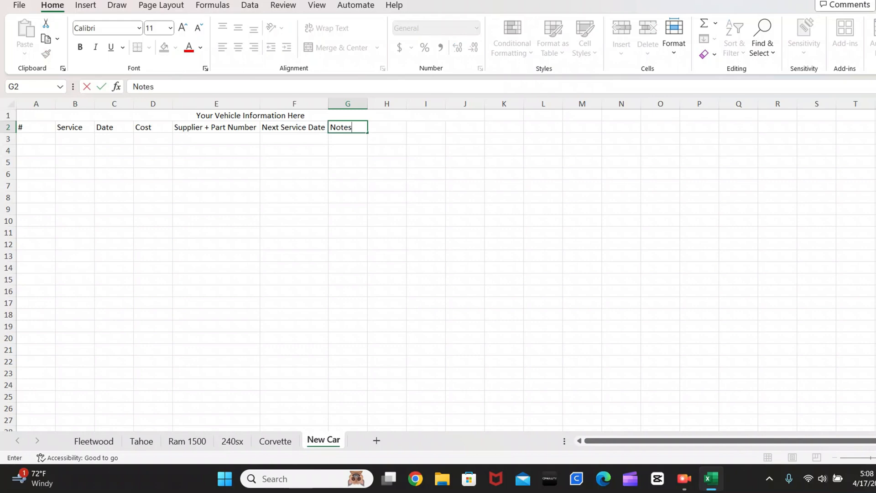
type("Insta")
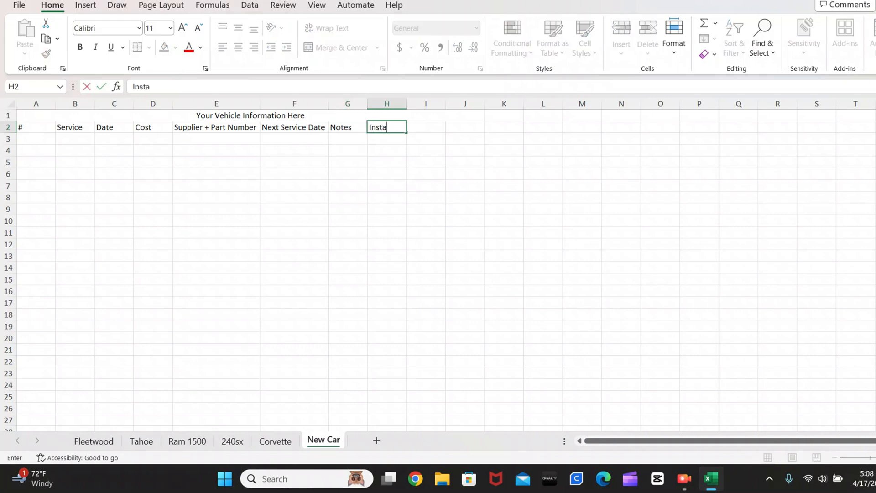
type("ller")
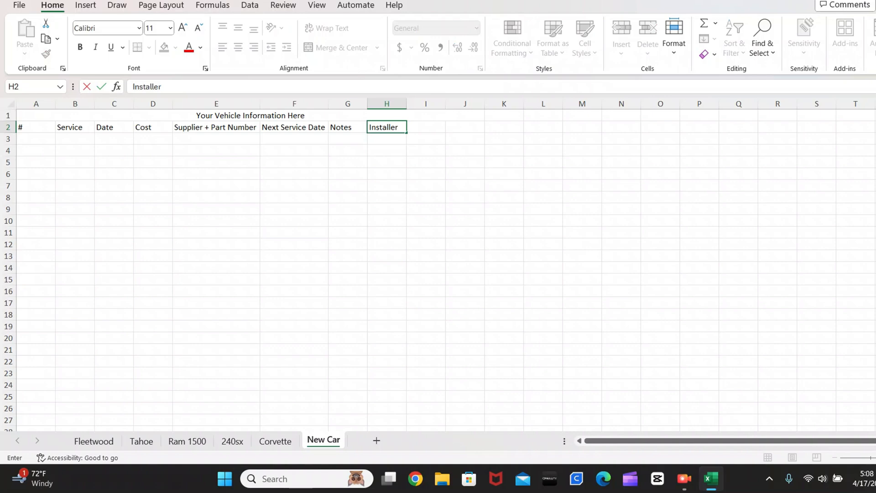
type("Warranty")
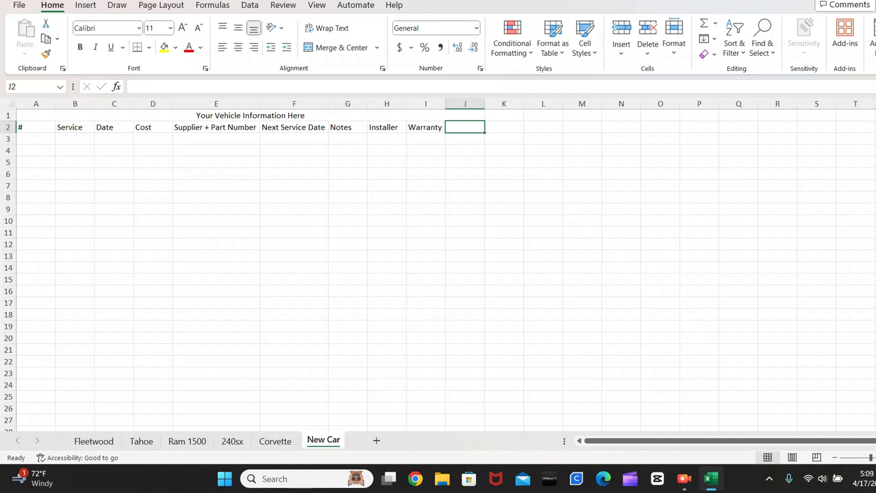
type("Mile")
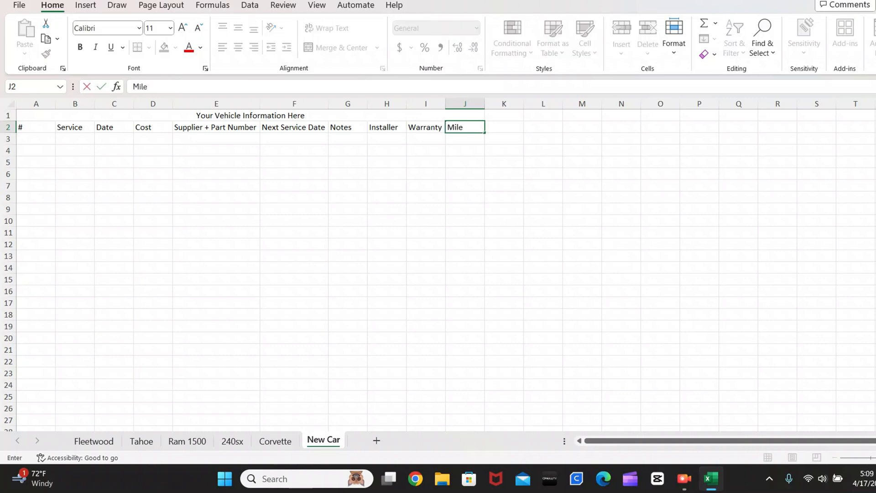
type("age")
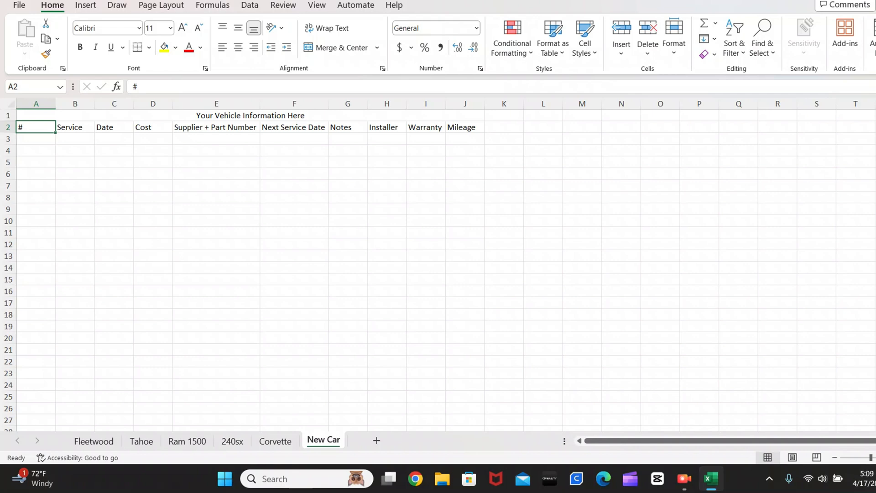
left_click_drag(36, 127, 464, 338)
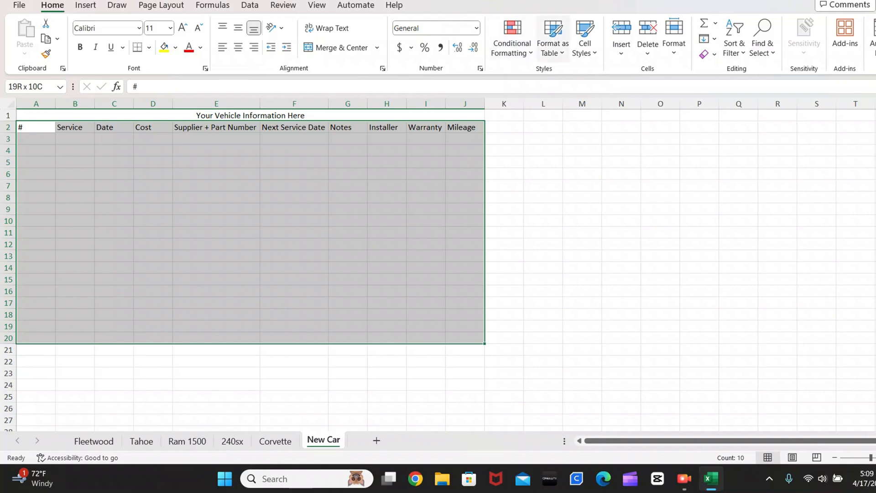
left_click(551, 37)
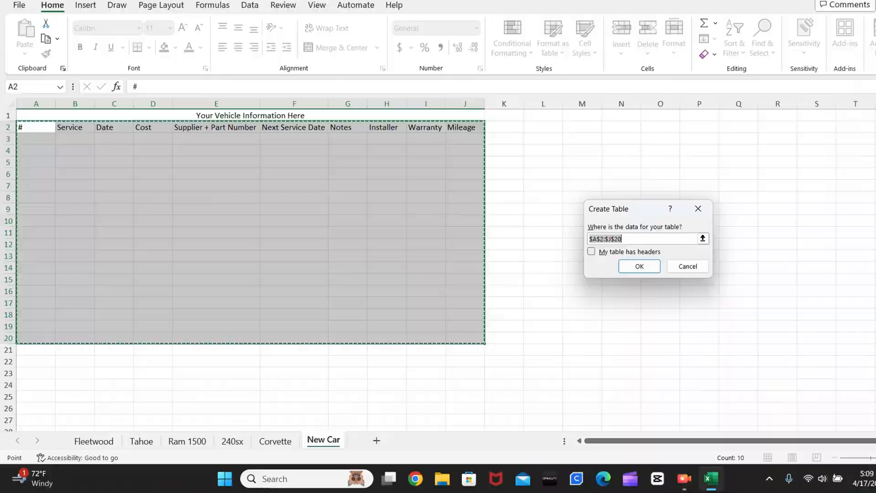
left_click(592, 251)
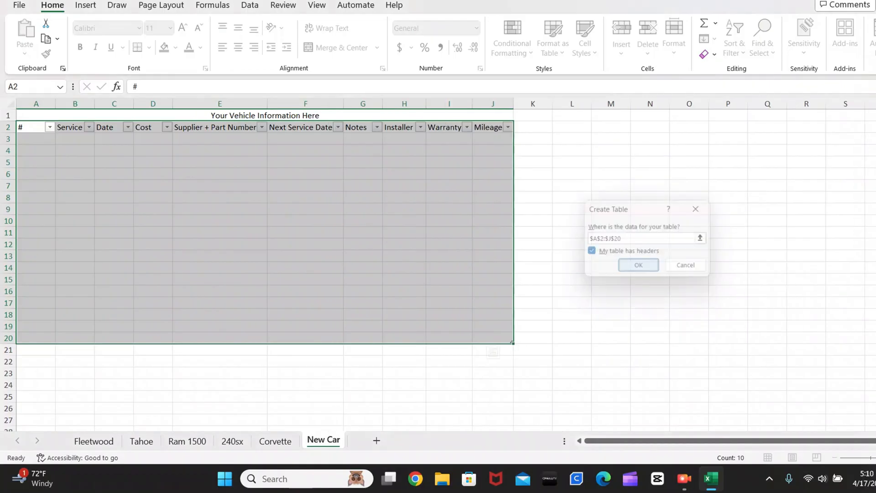
left_click(637, 264)
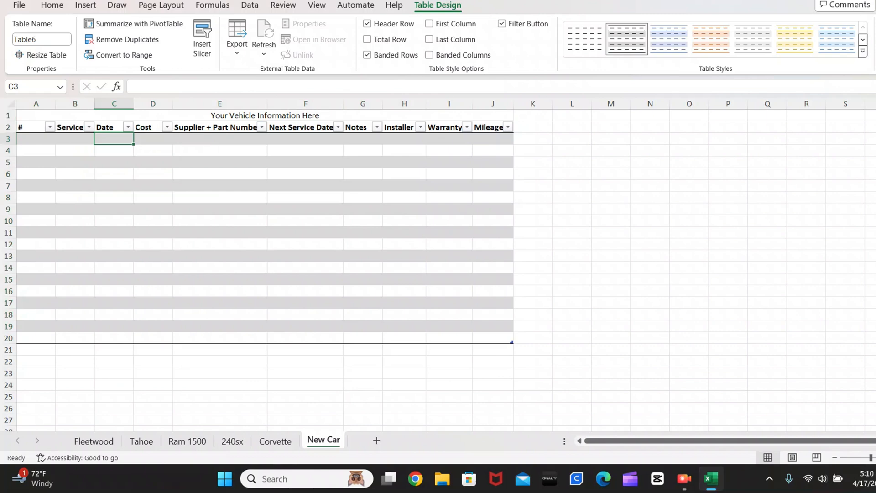
left_click(49, 127)
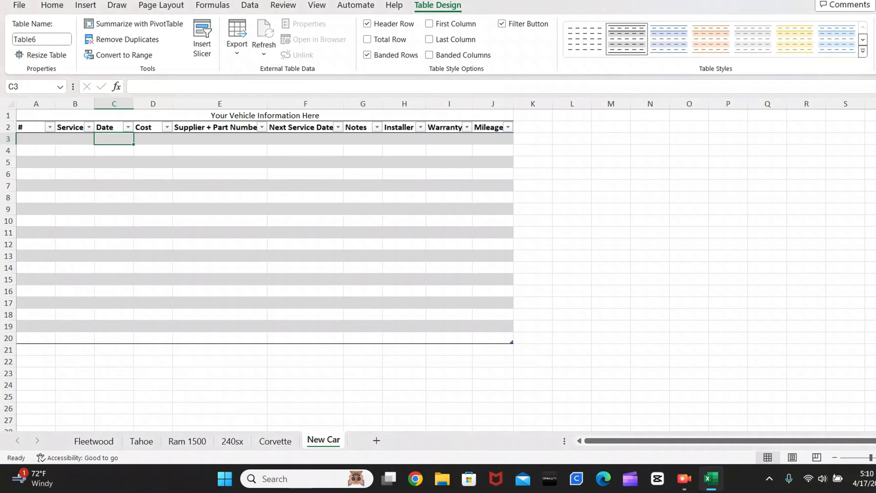
left_click(36, 138)
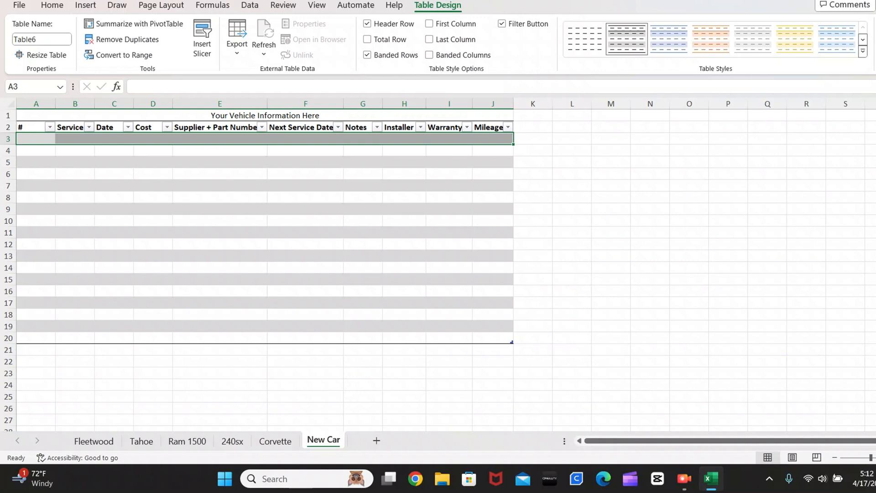
Fill the # column with row numbers 1 through 18 down to row 20.
type("3")
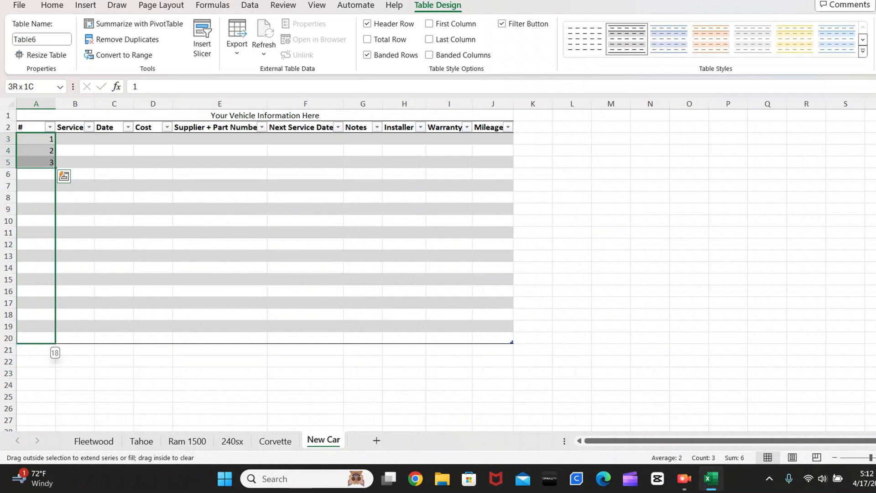
left_click_drag(51, 162, 51, 338)
type("1999 Chevrolet Corvette")
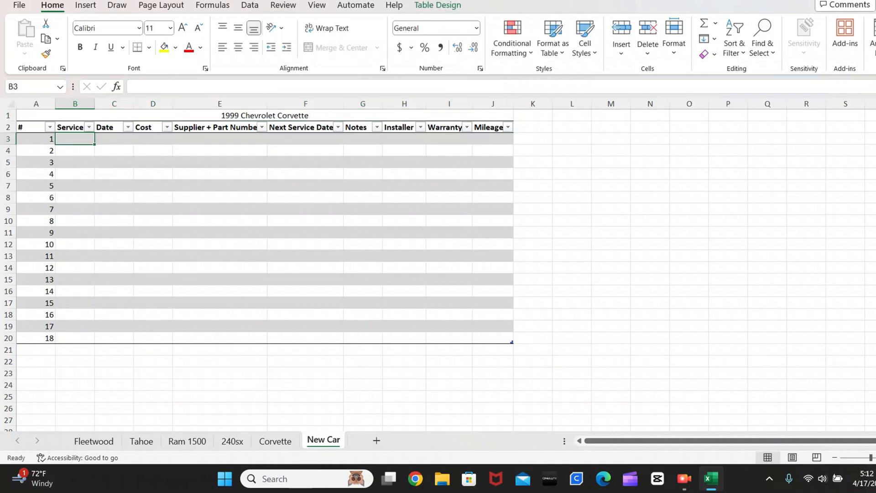
Log Oil Change on 4/17/2024 with a cost of 75 in accounting currency format.
type("Oil Change")
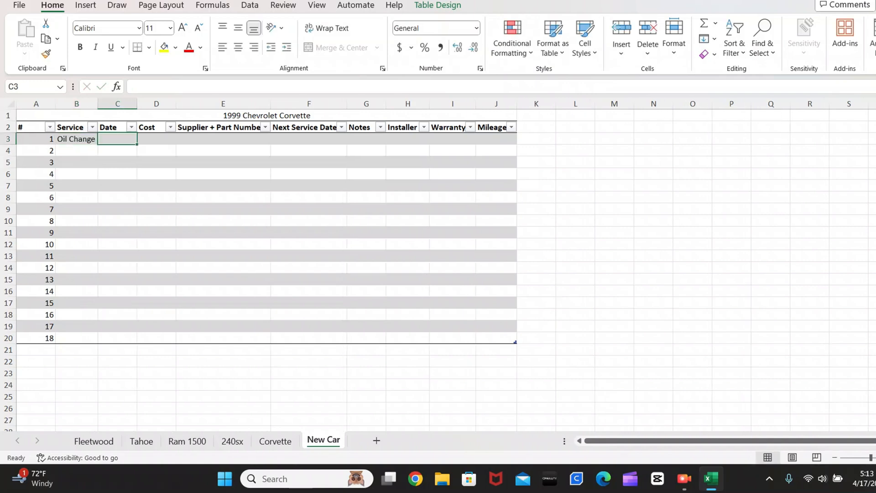
type("4")
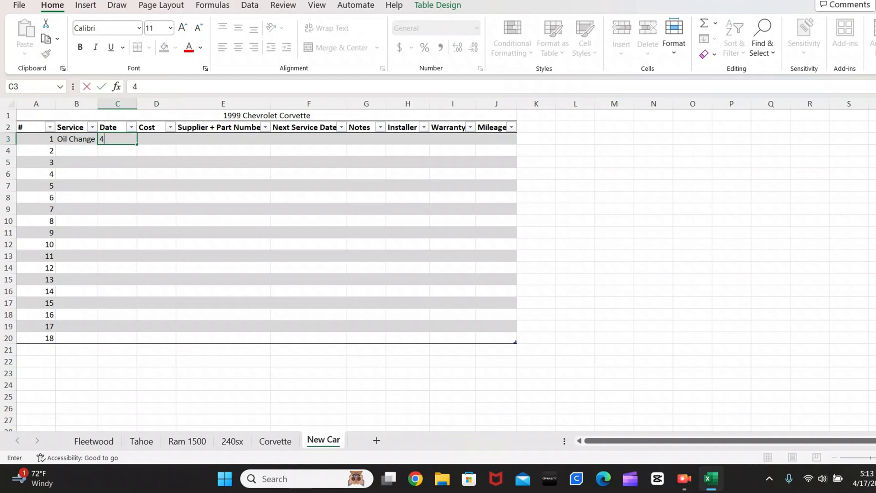
type("/")
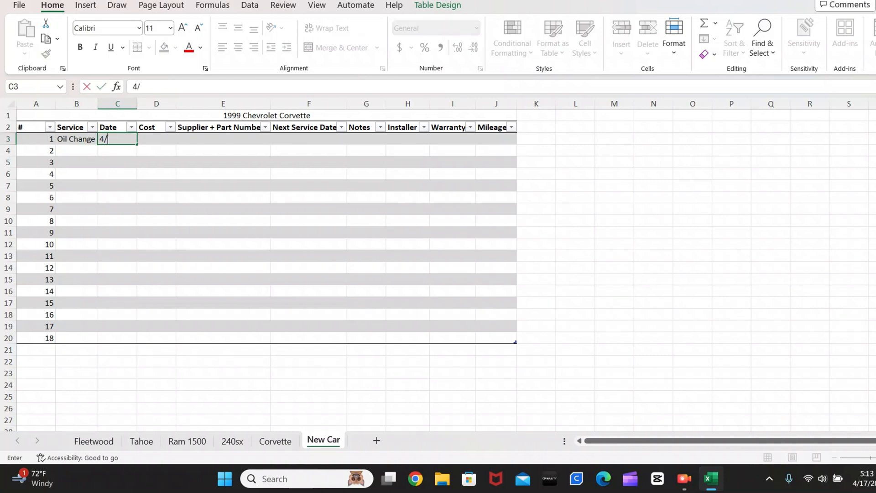
type("17/2024")
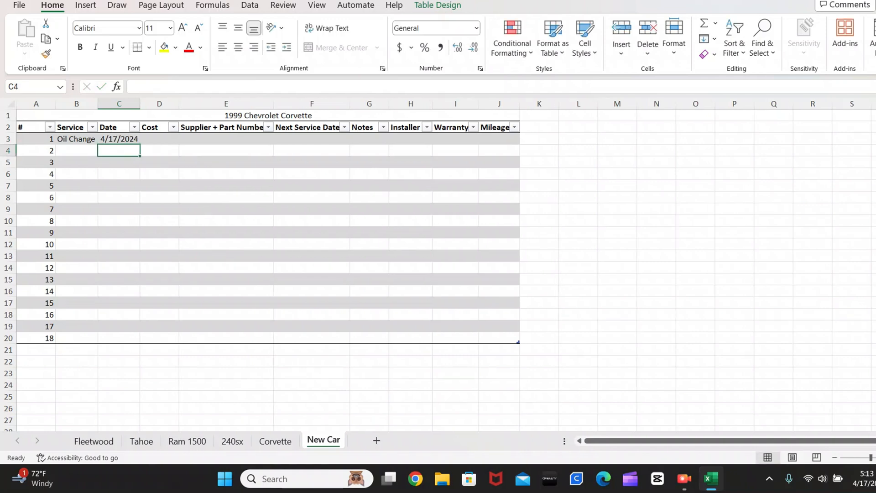
left_click(159, 139)
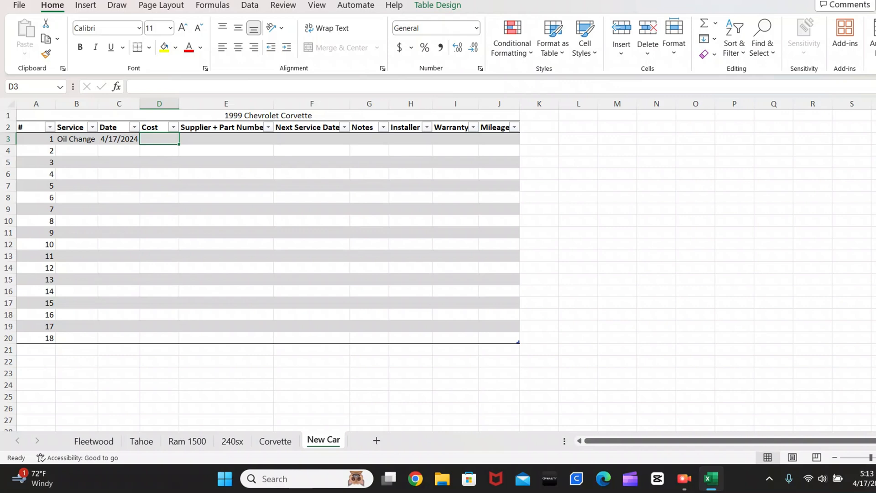
type("75")
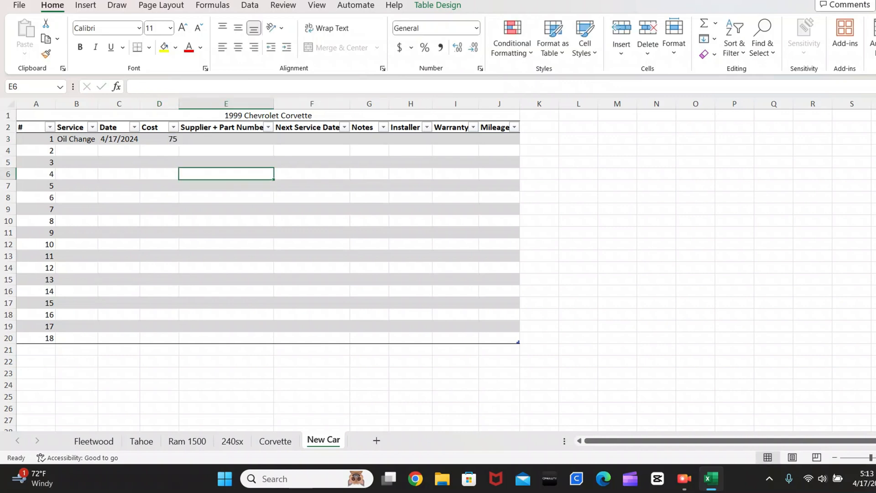
left_click(159, 139)
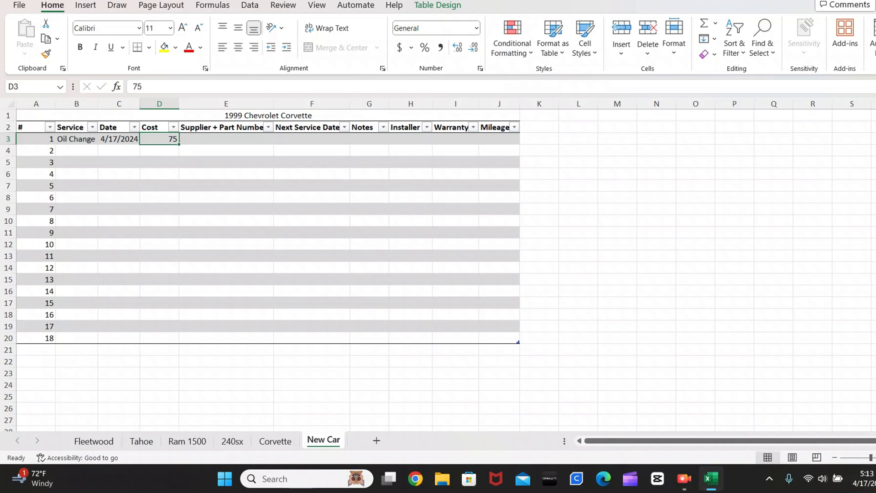
mouse_move(398, 47)
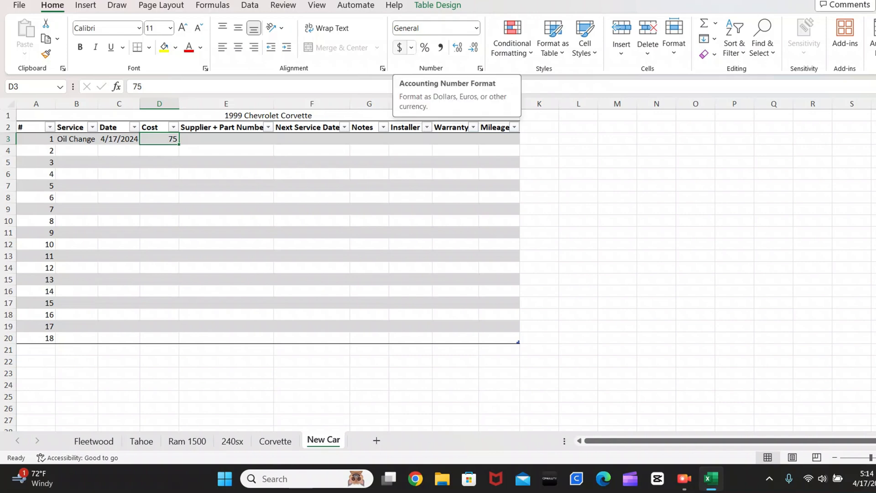
left_click(398, 47)
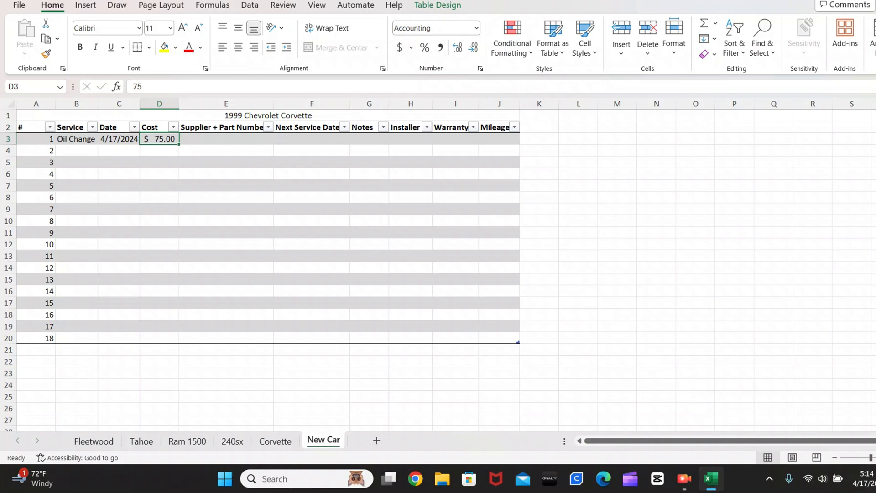
Enter AutoZone 5W-30 Full Synthetic as the supplier and part number.
left_click(226, 138)
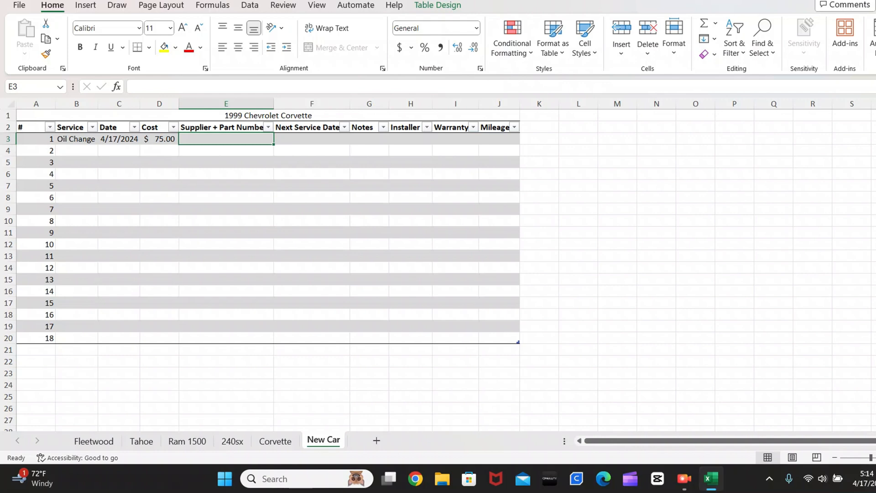
type("Auto")
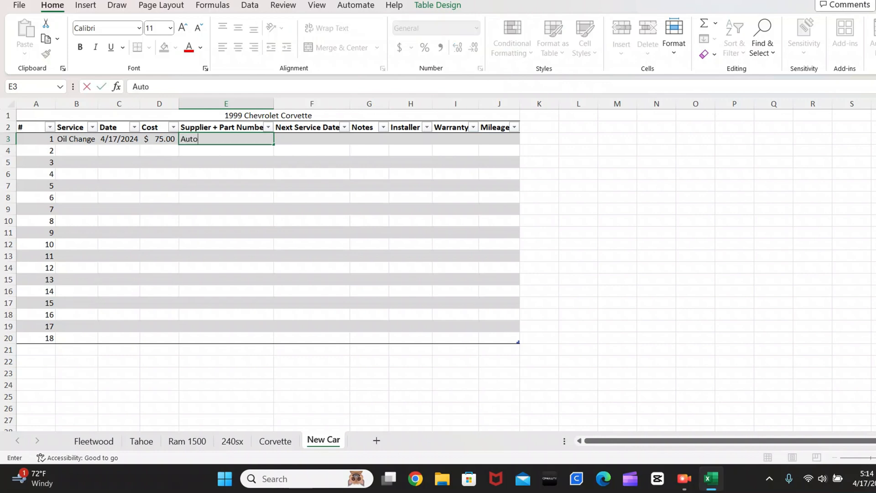
type("Zone")
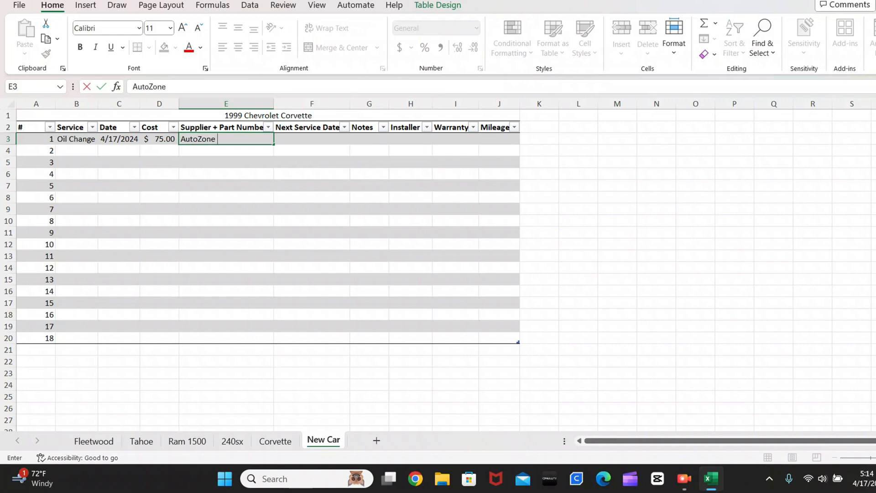
type("5W-30")
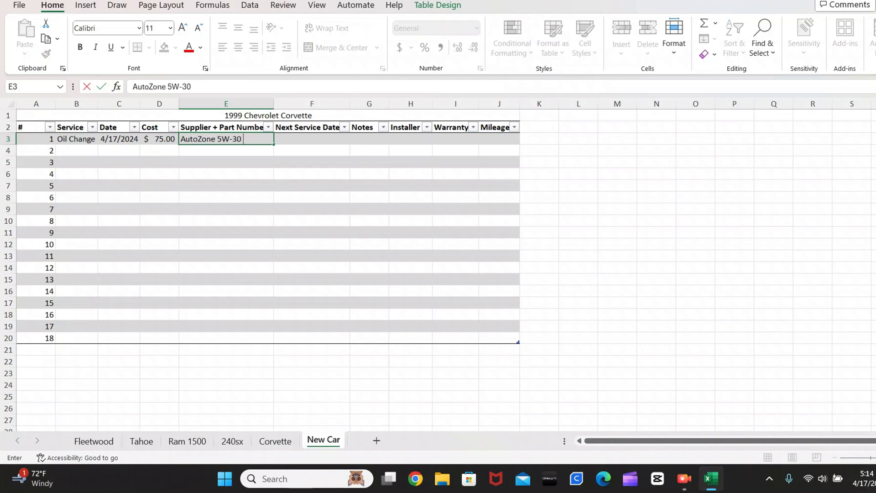
type("Full Syt")
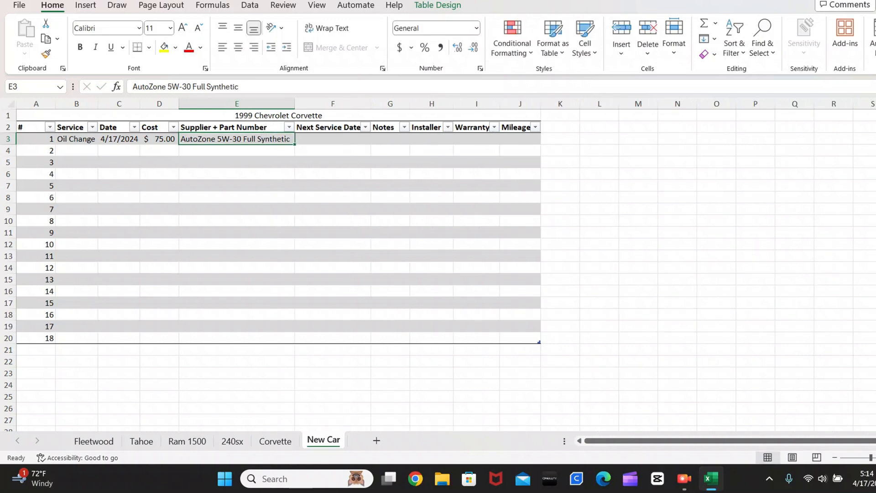
Enter 9/17/2024 as the next service date in F3 and show it in Long Date format.
left_click(332, 138)
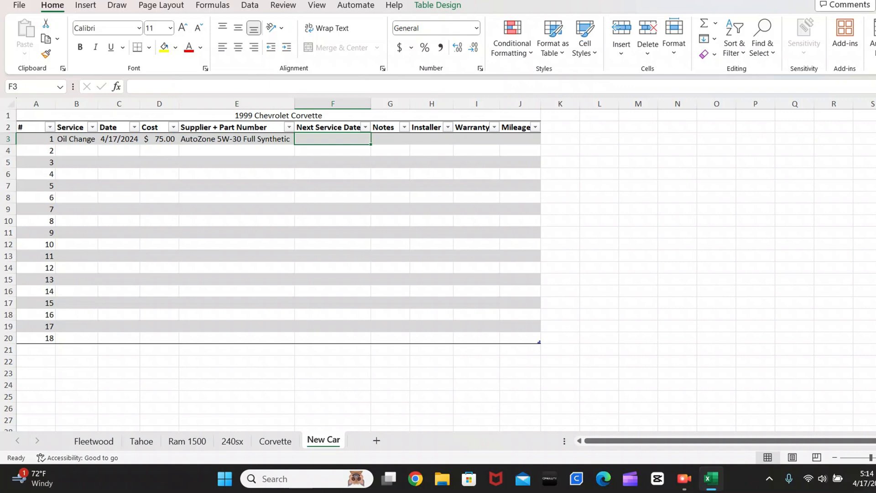
type("9")
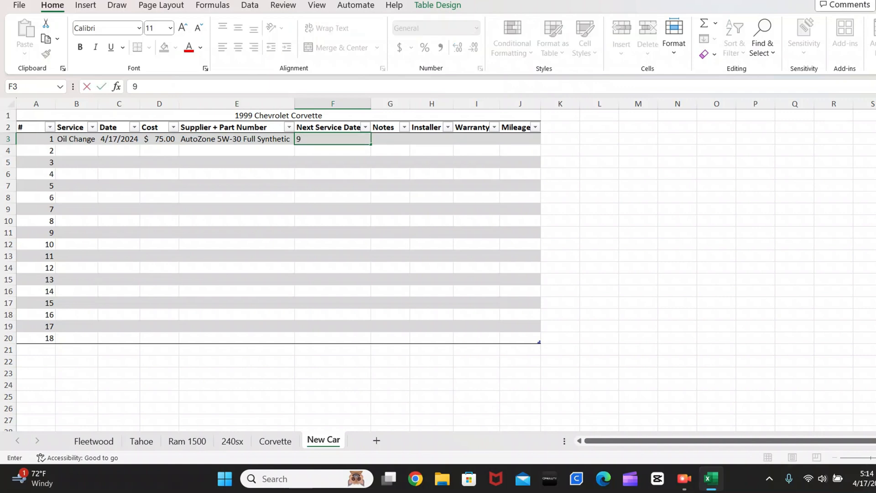
type("/17/2024")
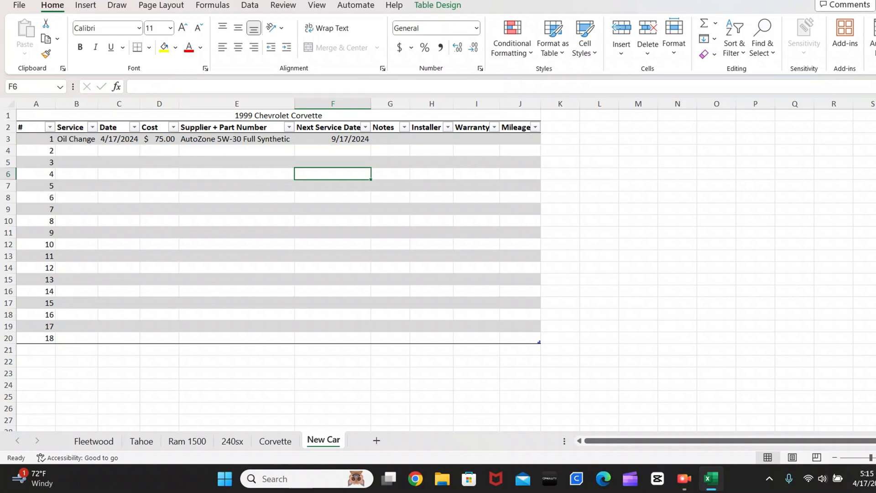
left_click(331, 139)
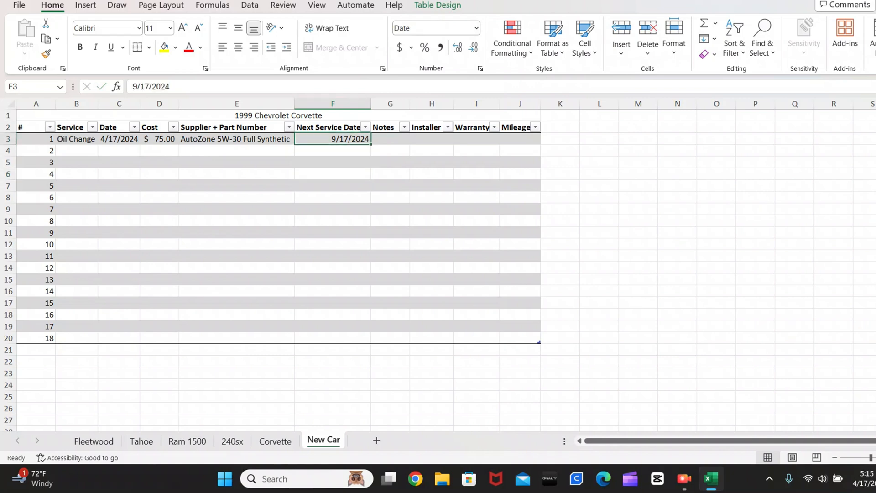
left_click(468, 28)
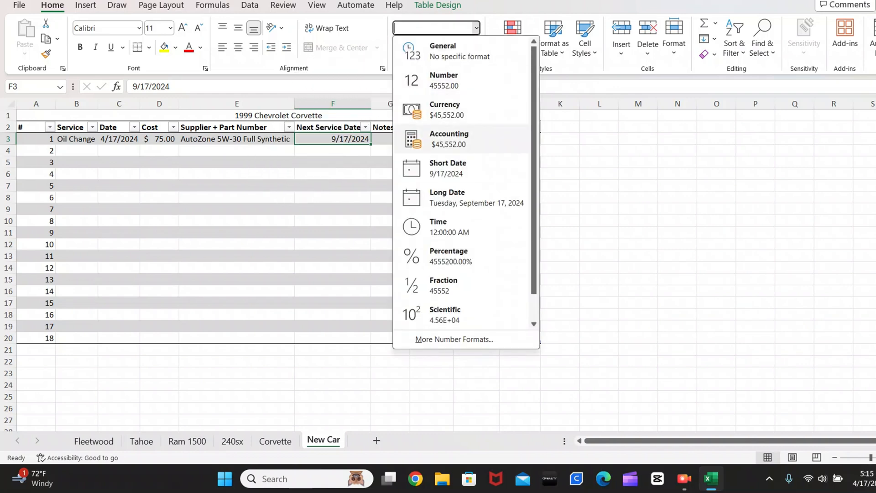
left_click(447, 167)
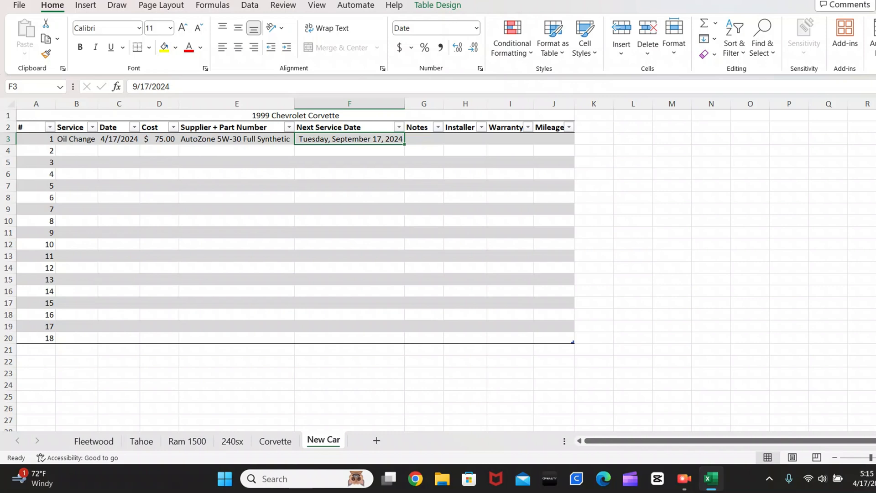
left_click(423, 138)
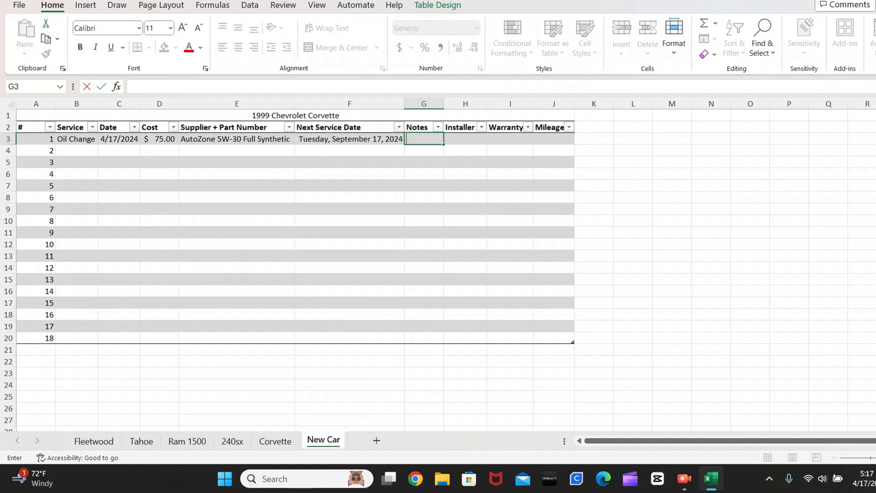
type("5 Q")
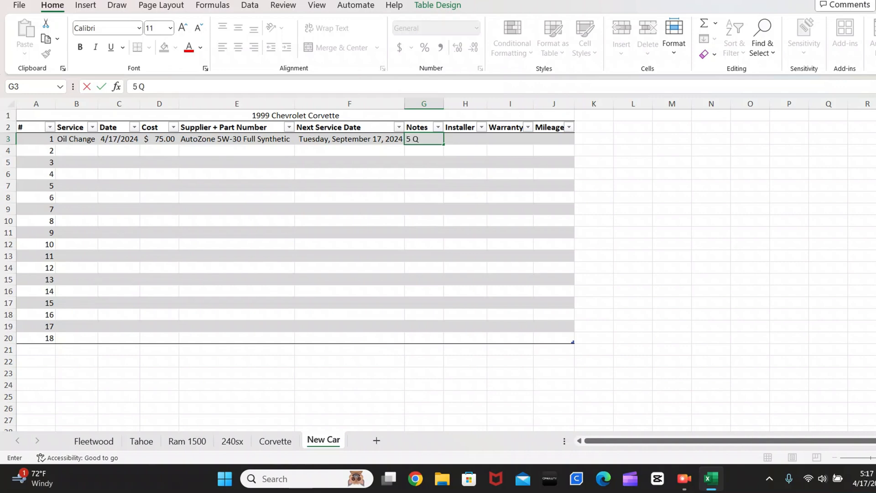
type("5 quarts of oil was used")
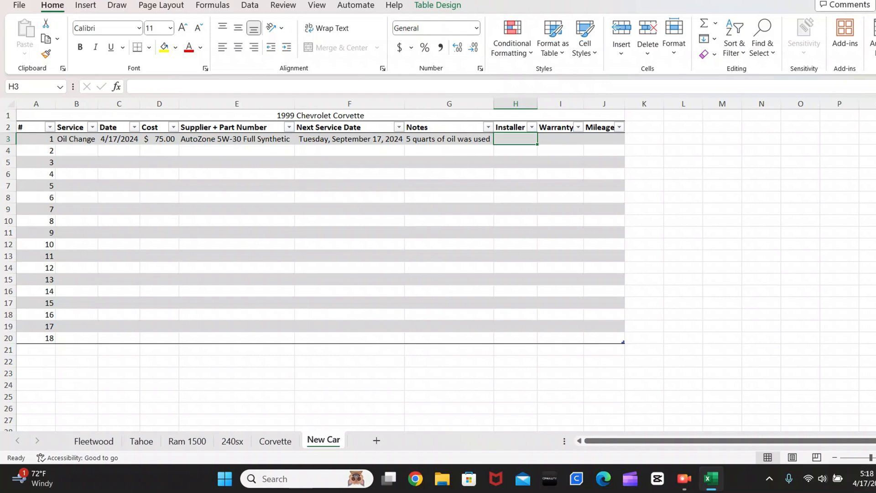
type("Gabe M.")
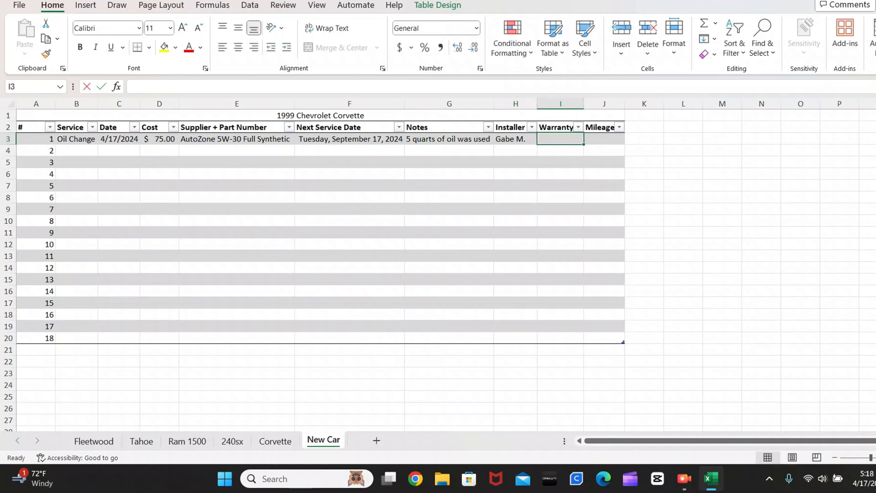
type("None")
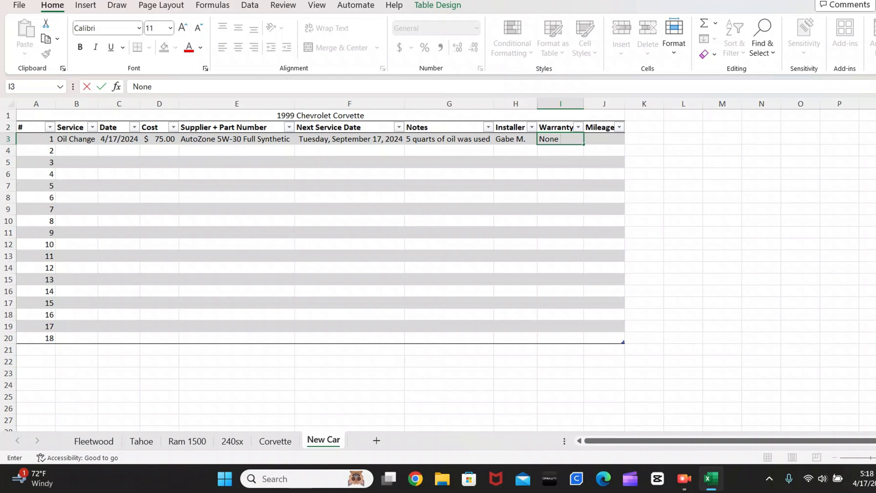
left_click(603, 139)
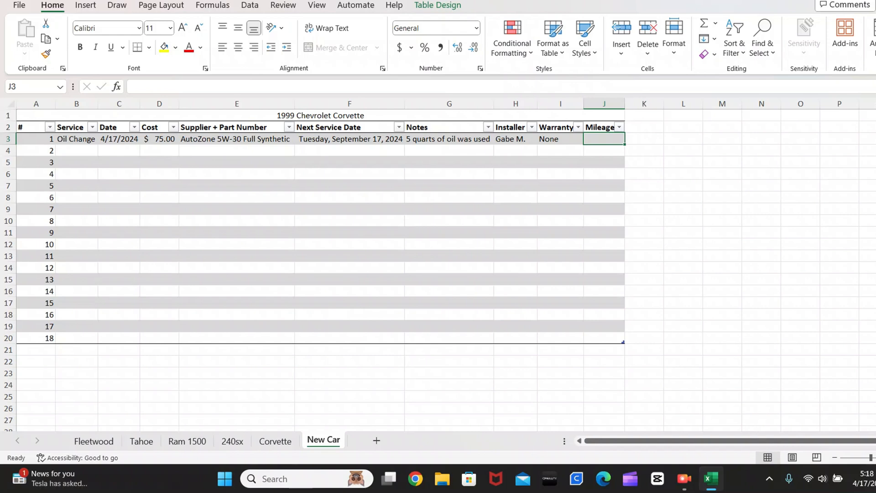
type("95,000")
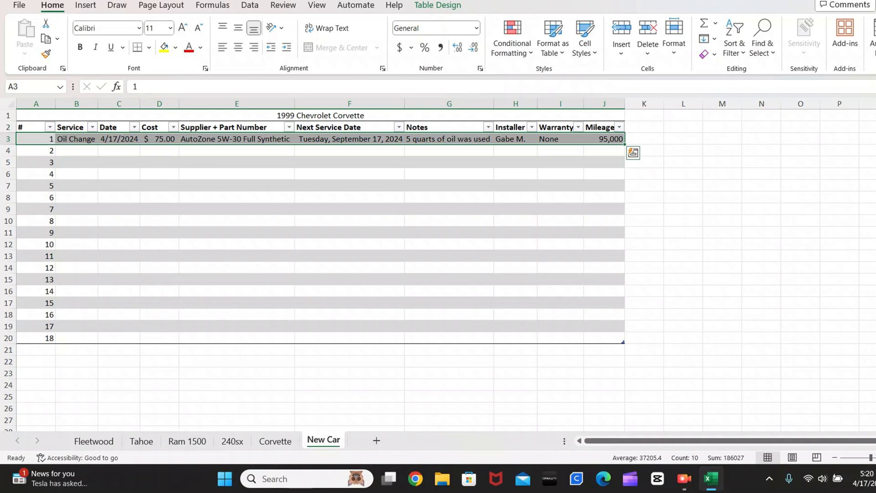
Tick 17 April in the Date filter, then switch to the Fleetwood sheet.
left_click(134, 126)
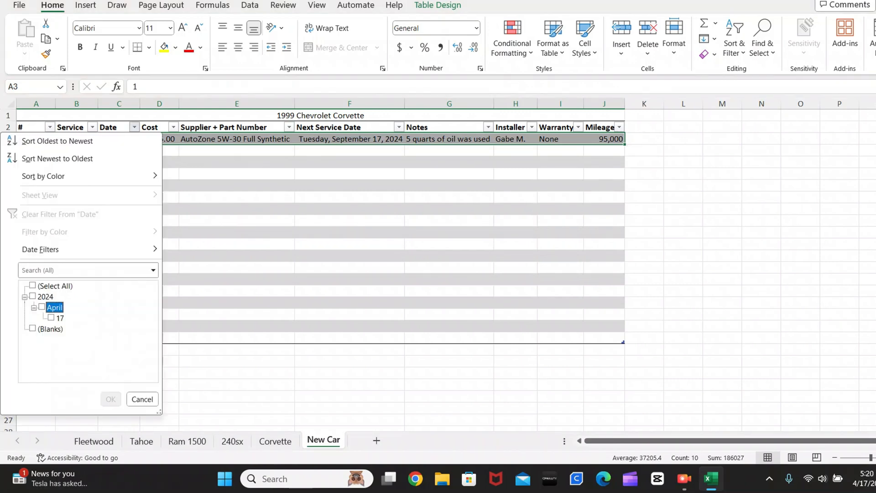
left_click(50, 317)
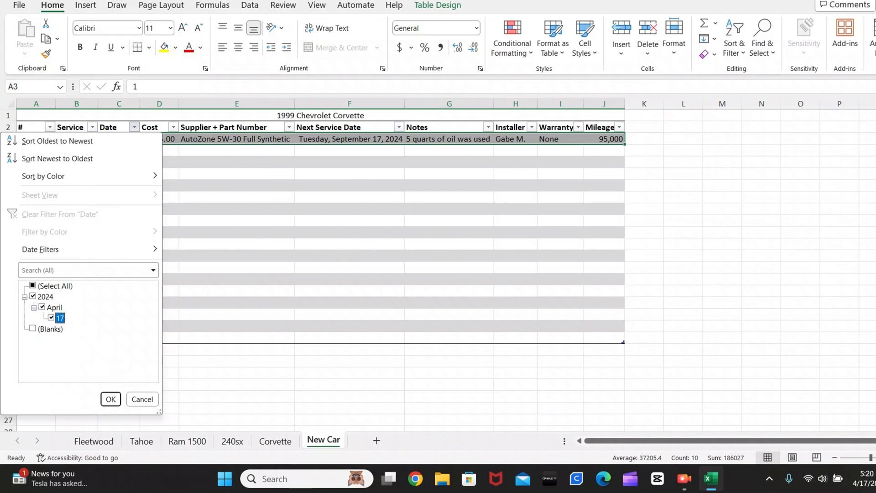
left_click(93, 441)
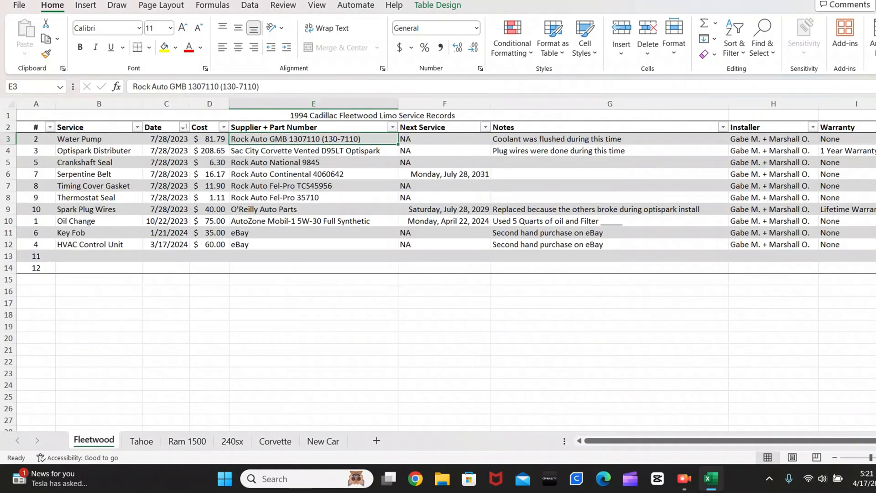
Filter Next Service to July 2029 only, then move to the Ram 1500 sheet.
left_click(183, 127)
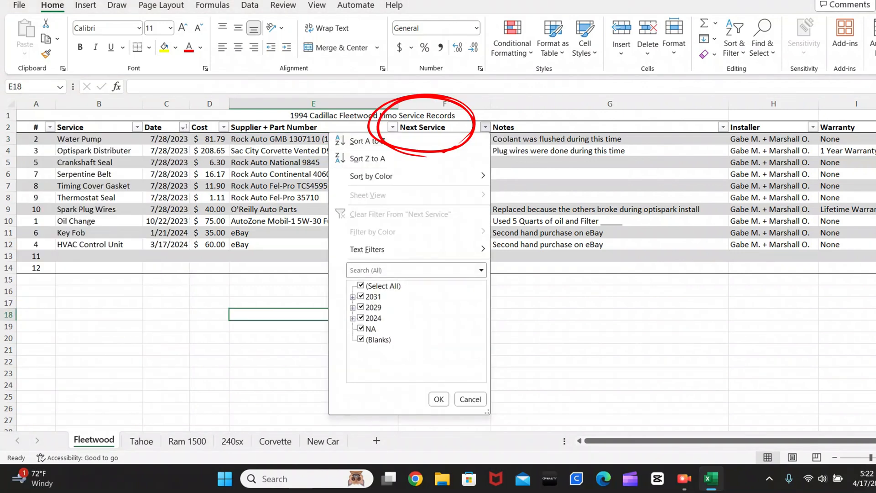
left_click(361, 285)
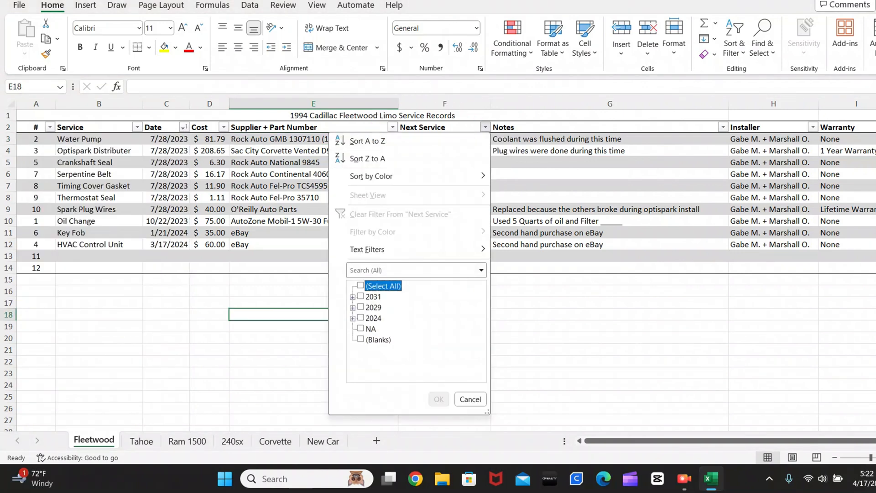
left_click(352, 307)
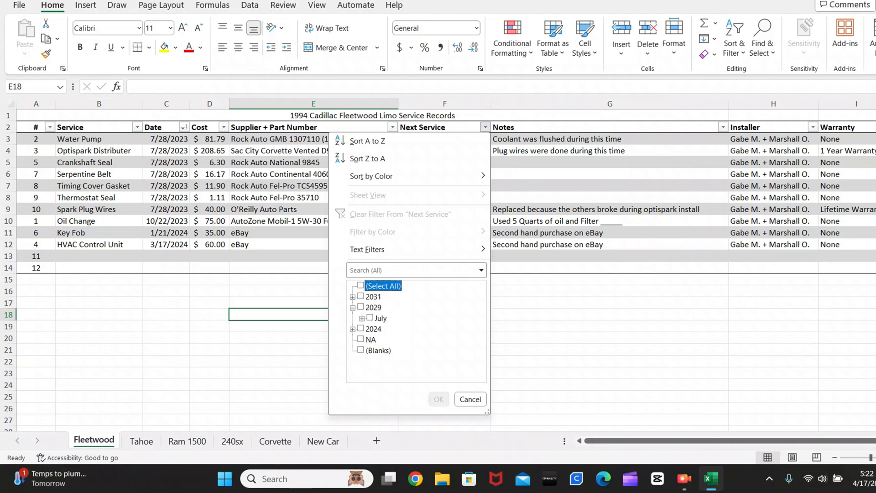
left_click(370, 318)
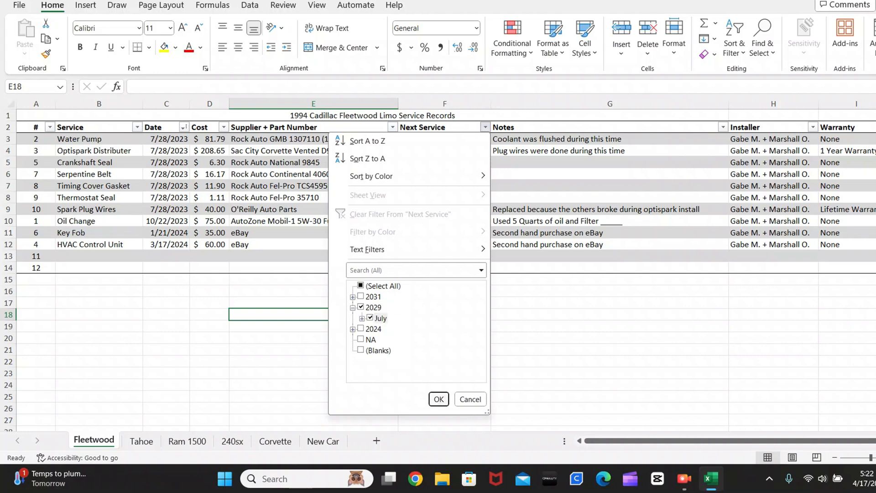
left_click(438, 399)
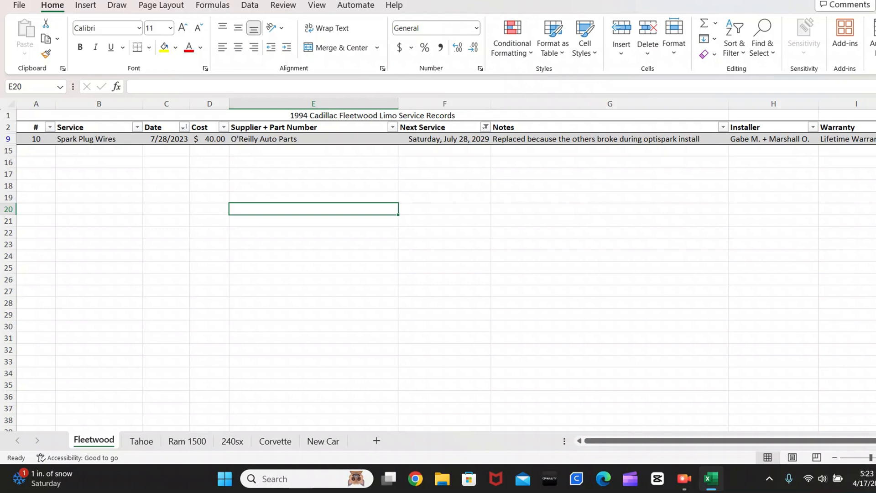
left_click(186, 441)
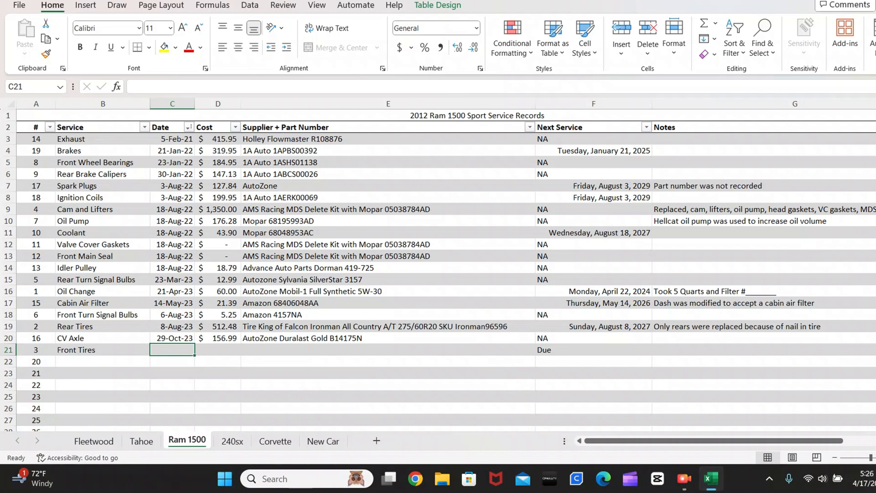
left_click(760, 150)
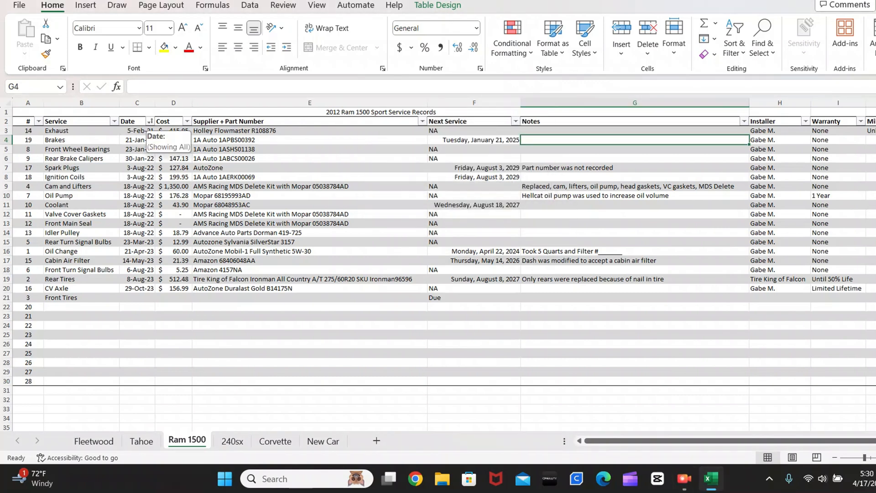
left_click(151, 121)
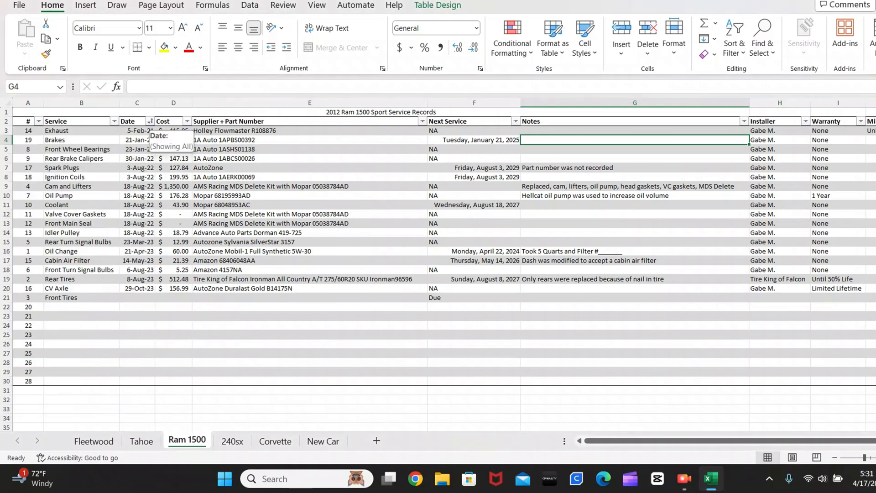
Pick CV Axle in the Service filter but cancel it, then switch to the Corvette sheet.
left_click(92, 121)
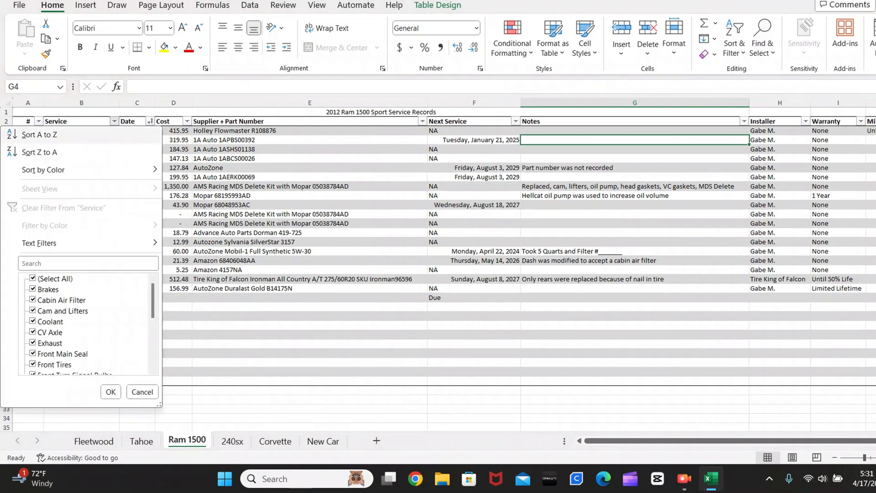
scroll("down", 3)
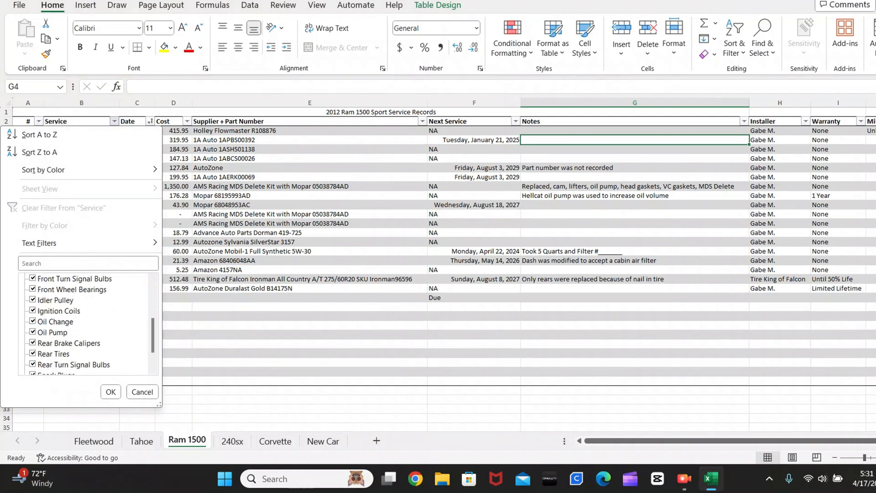
scroll("down", 3)
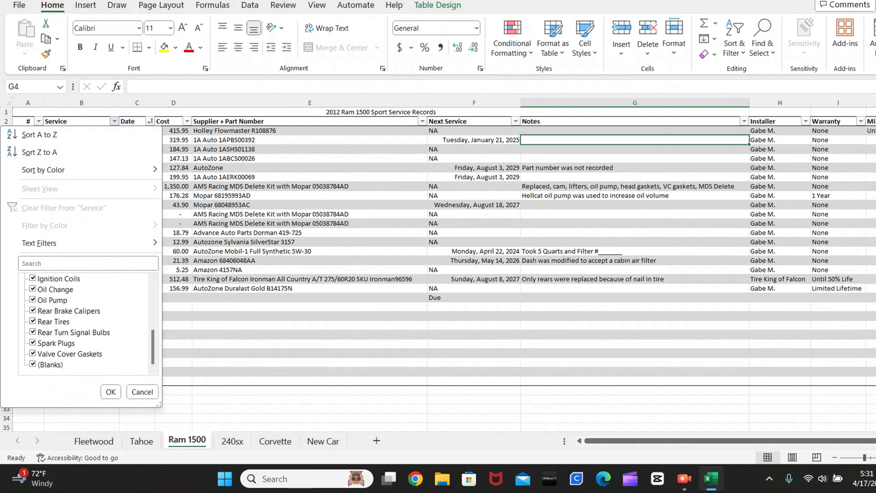
left_click(33, 278)
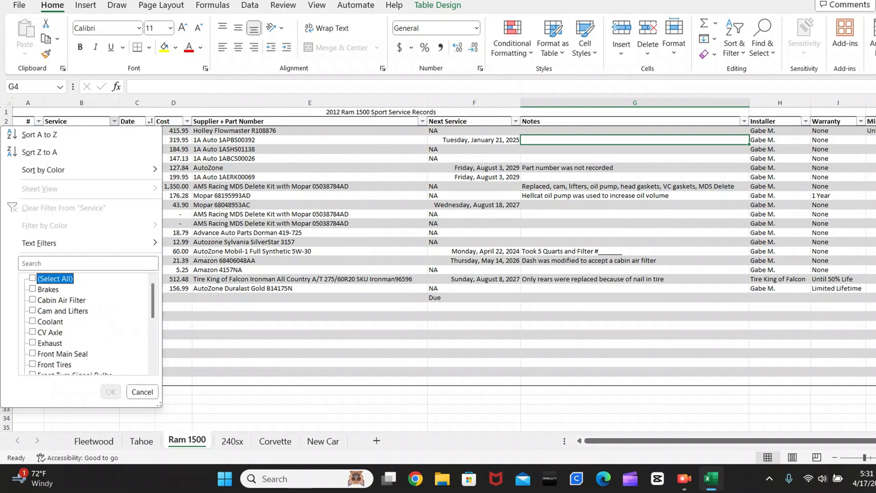
left_click(51, 332)
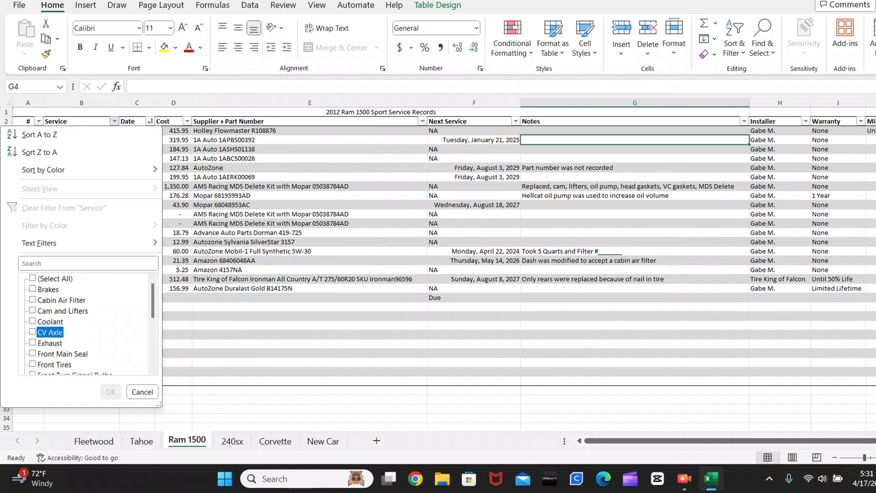
left_click(110, 391)
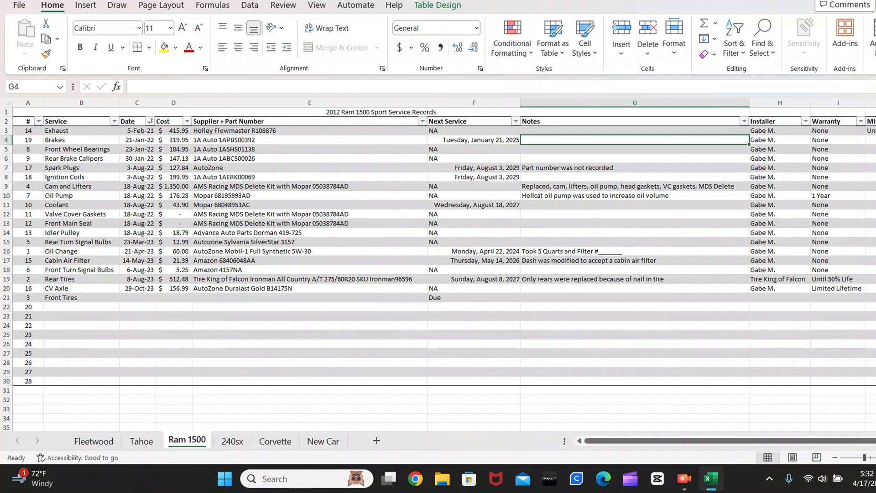
left_click(275, 440)
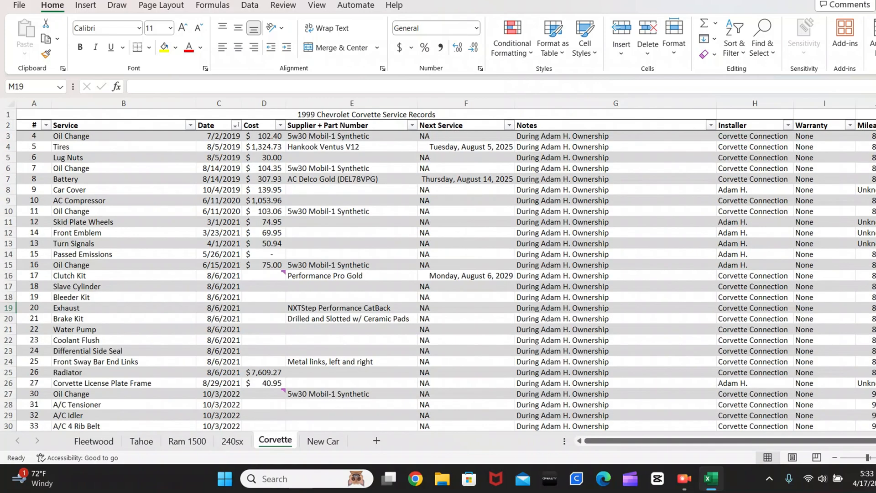